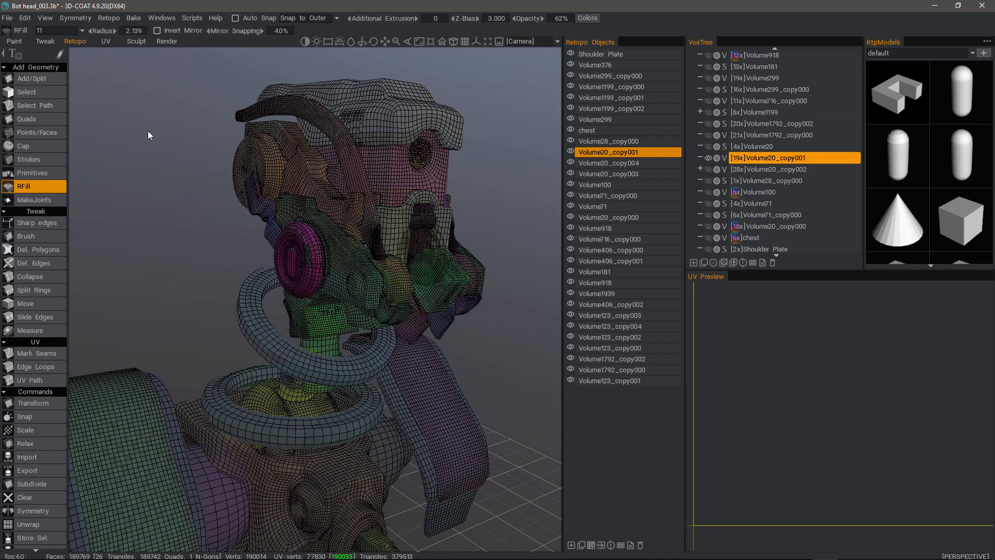
mouse_move(207, 261)
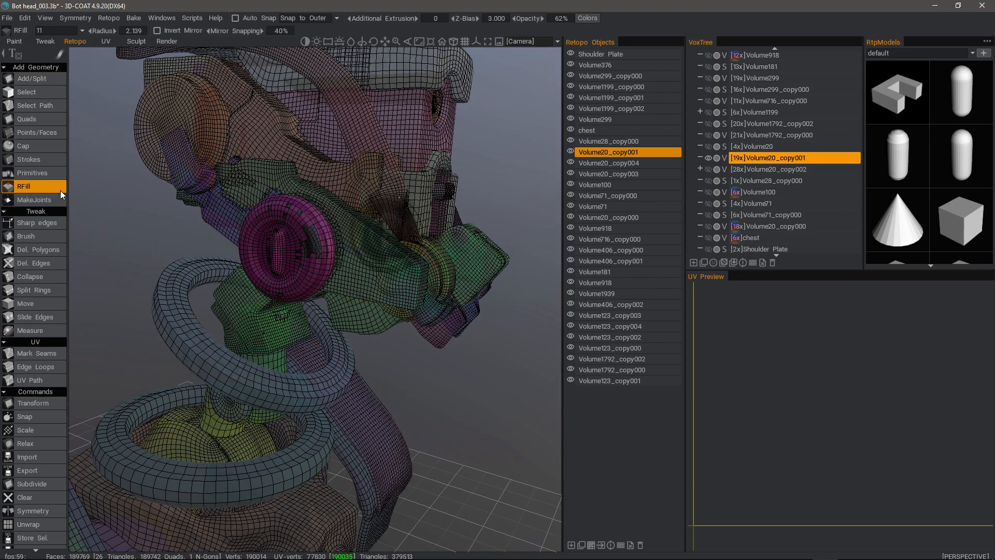
mouse_move(23, 186)
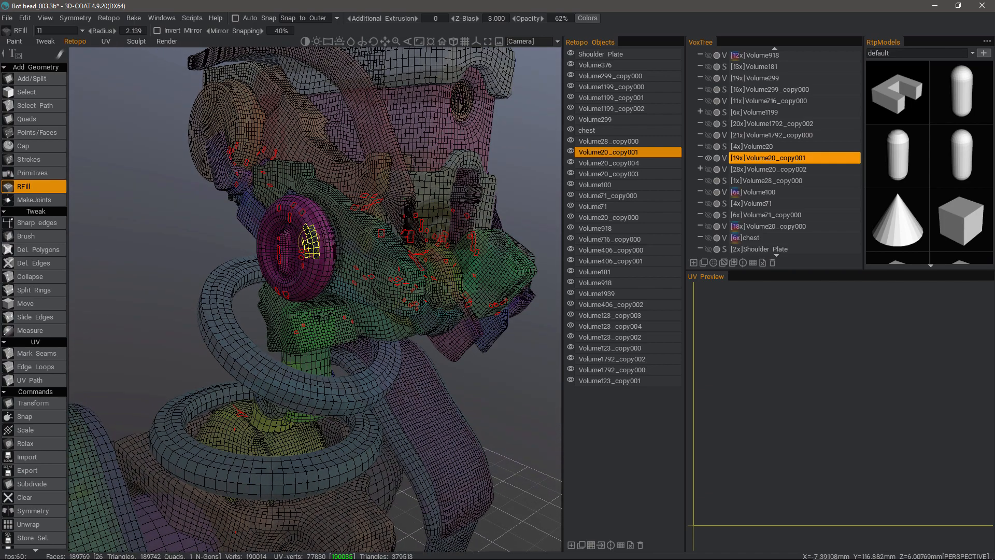
Make the Default UV set active from the UV set list.
left_click(63, 31)
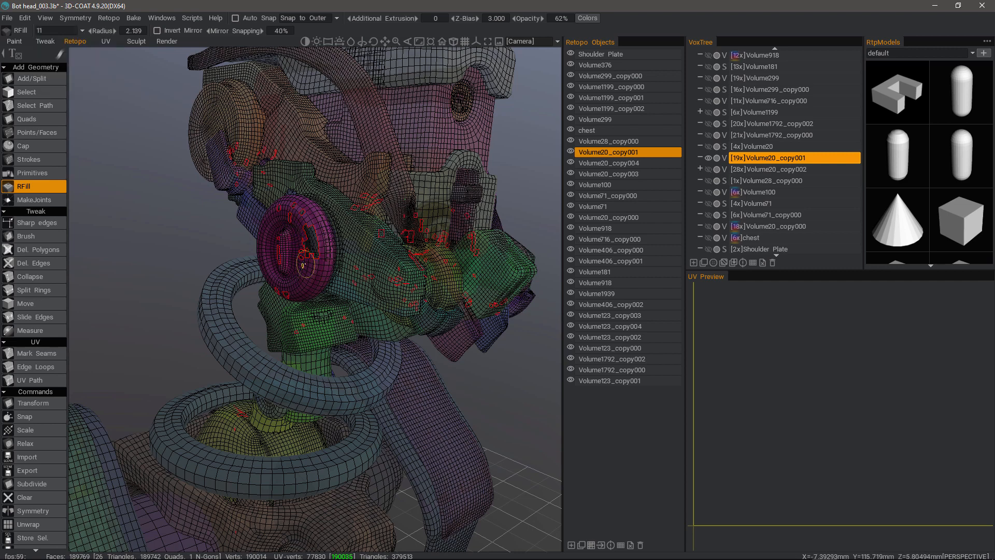
left_click(54, 30)
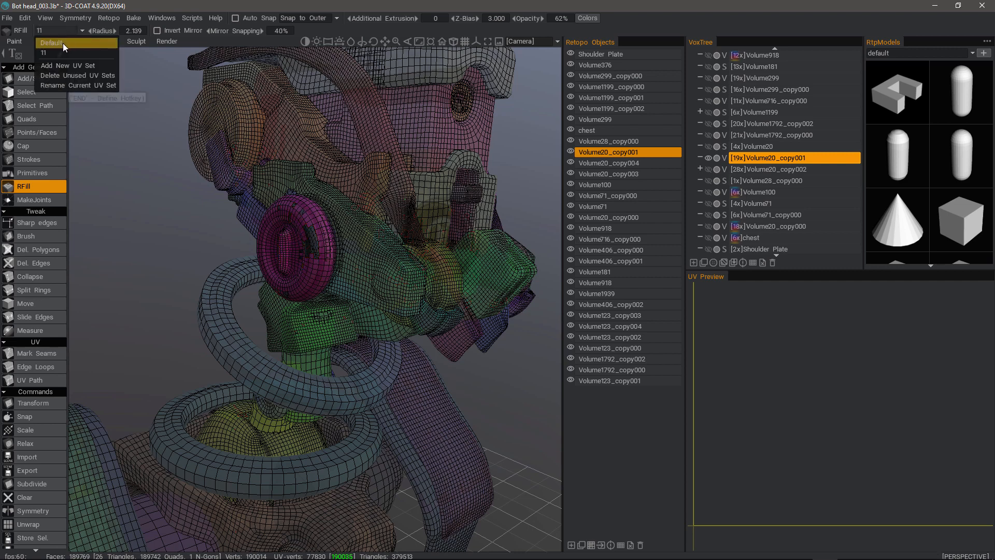
left_click(51, 43)
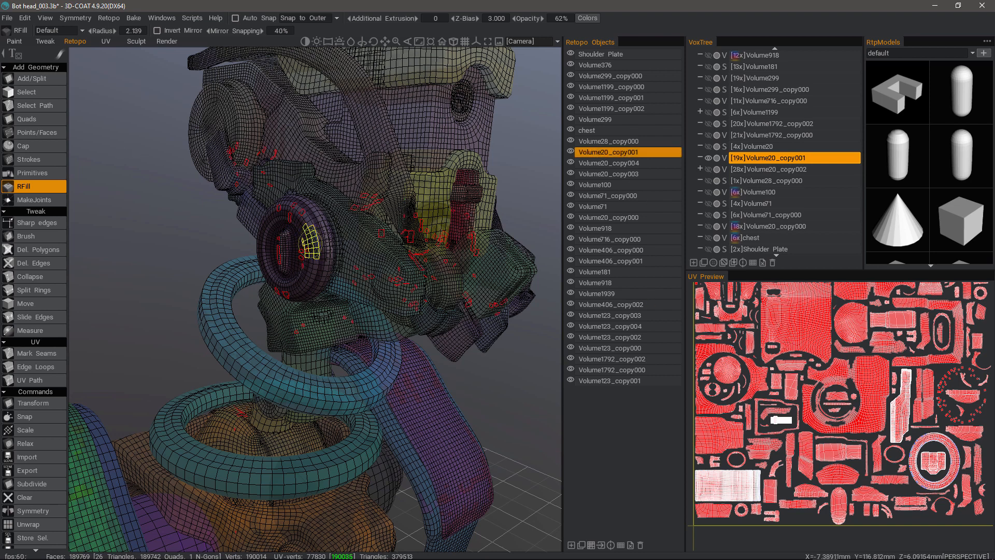
Fill small holes in the pink ring with RFill, then zoom the view.
left_click(302, 241)
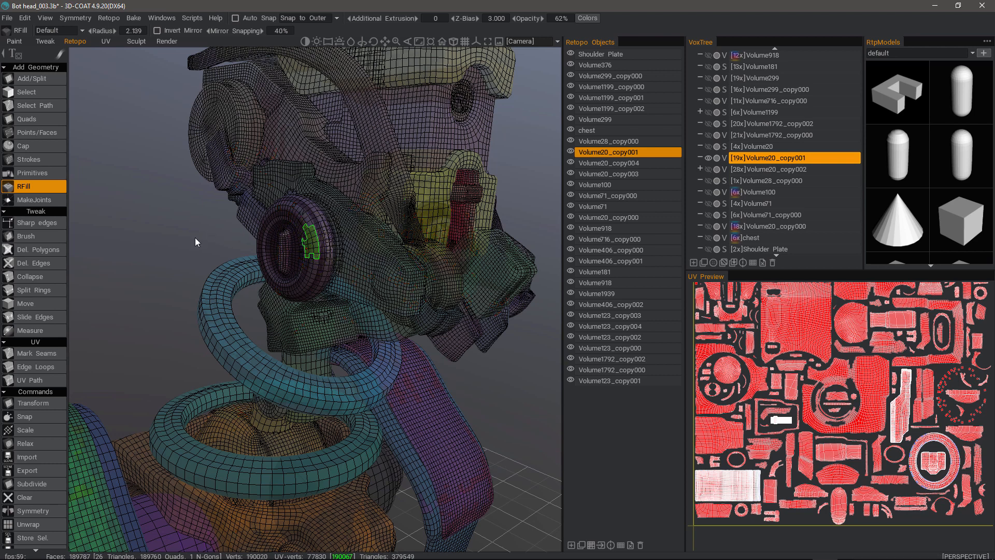
mouse_move(147, 220)
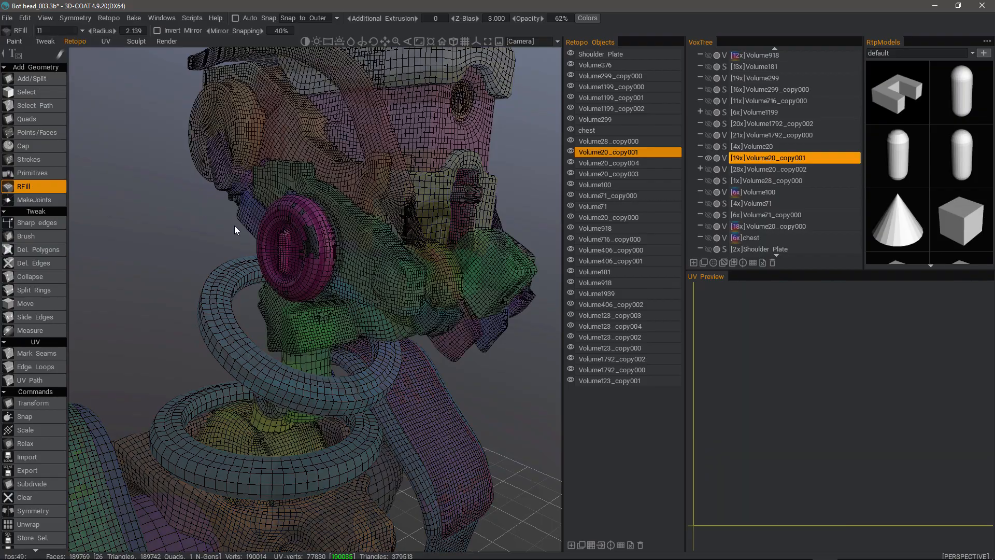
left_click(308, 238)
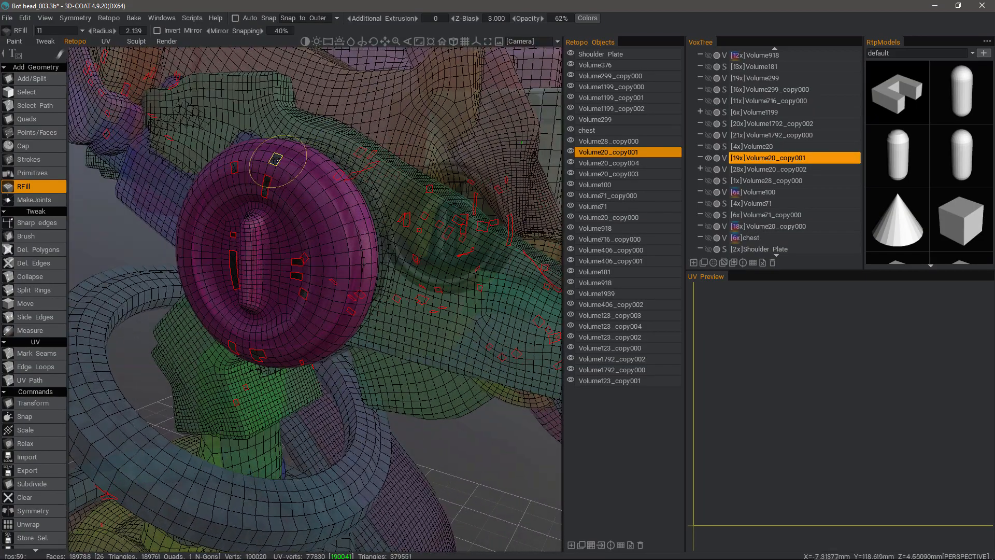
scroll("down", 3)
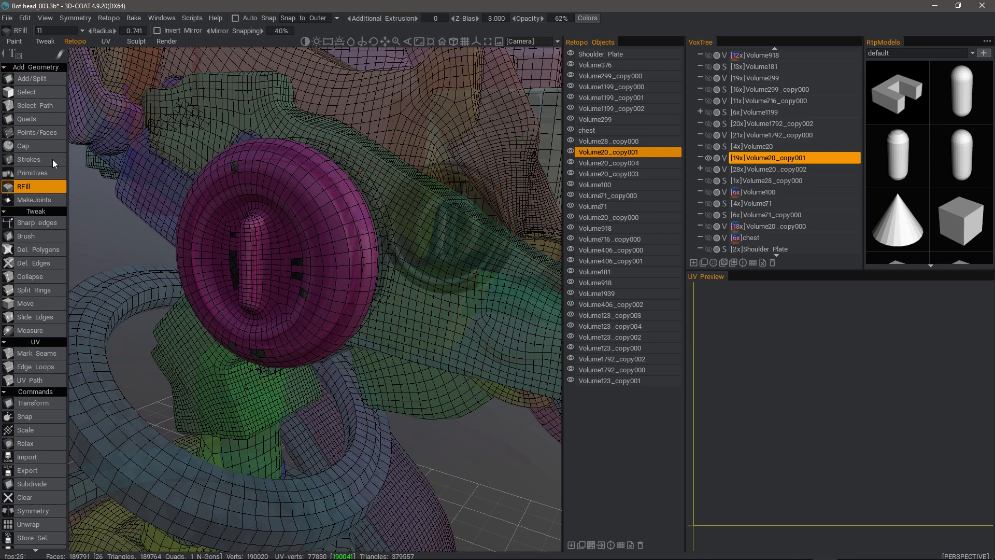
Patch small gaps beside the pink ring's stem using Points/Faces, then return to RFill.
left_click(34, 132)
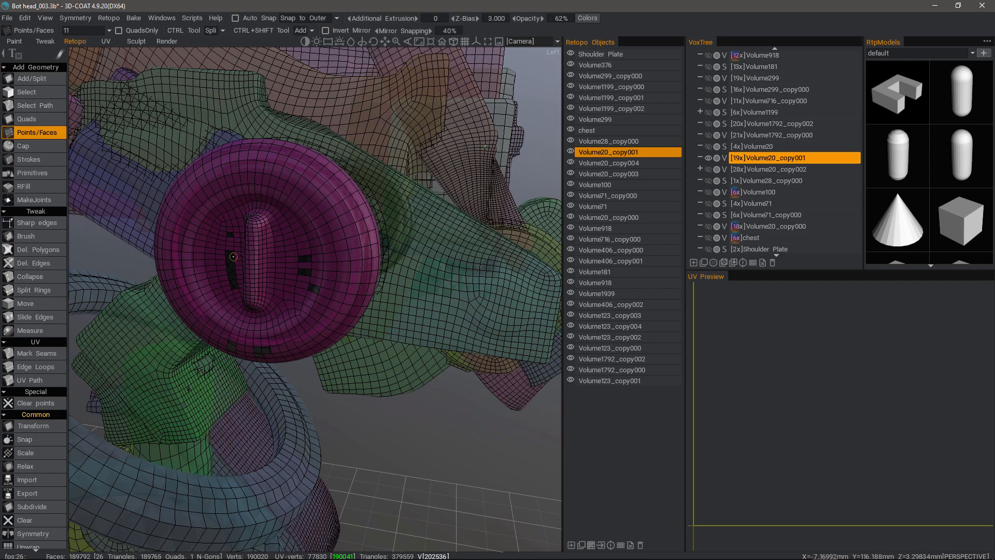
mouse_move(226, 264)
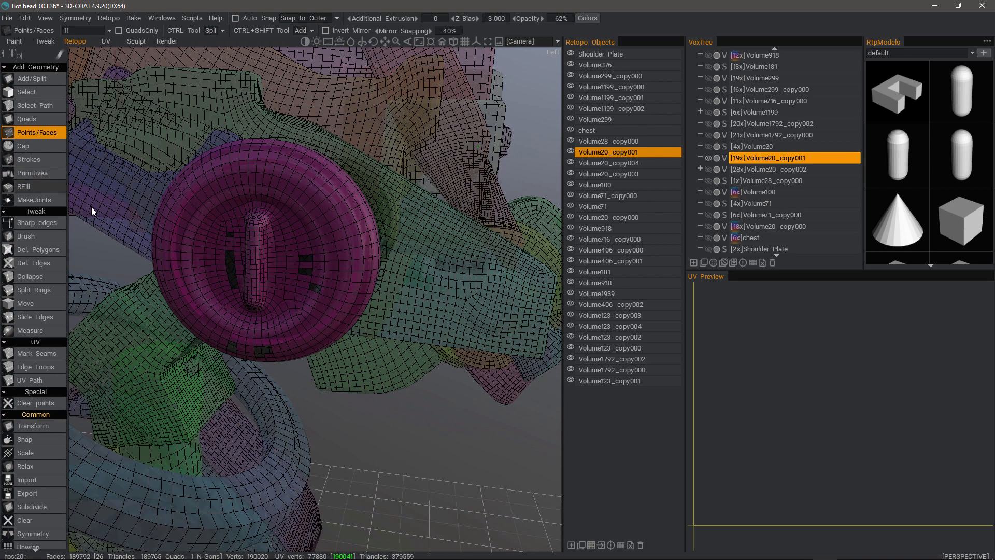
left_click(28, 186)
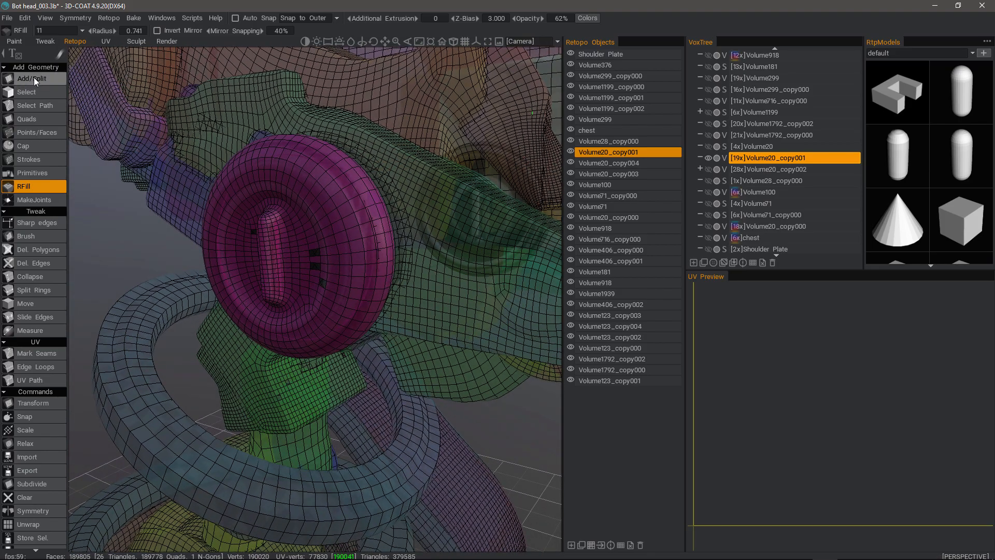
Switch to the Add/Split tool for capping tiny holes with single polygons.
left_click(30, 79)
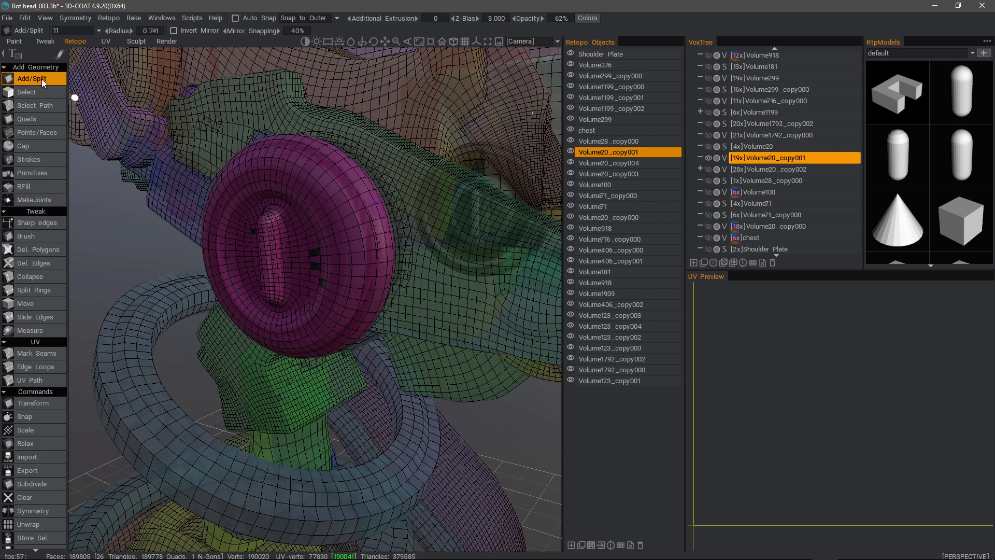
mouse_move(310, 254)
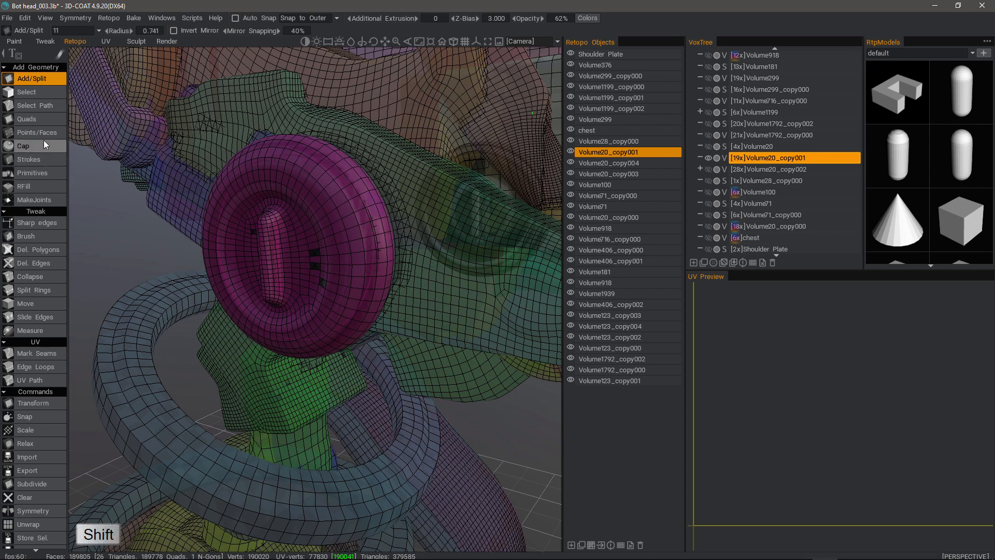
mouse_move(312, 252)
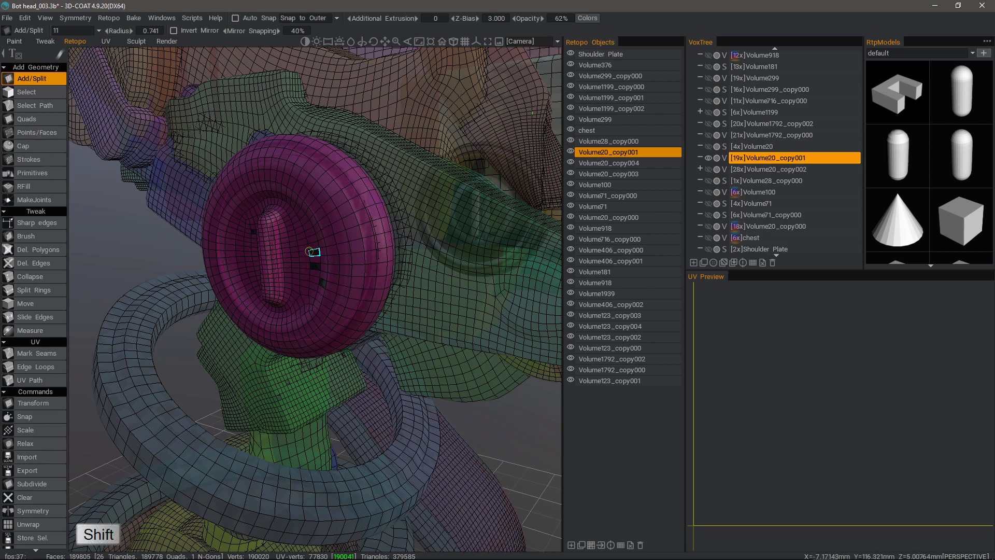
mouse_move(316, 266)
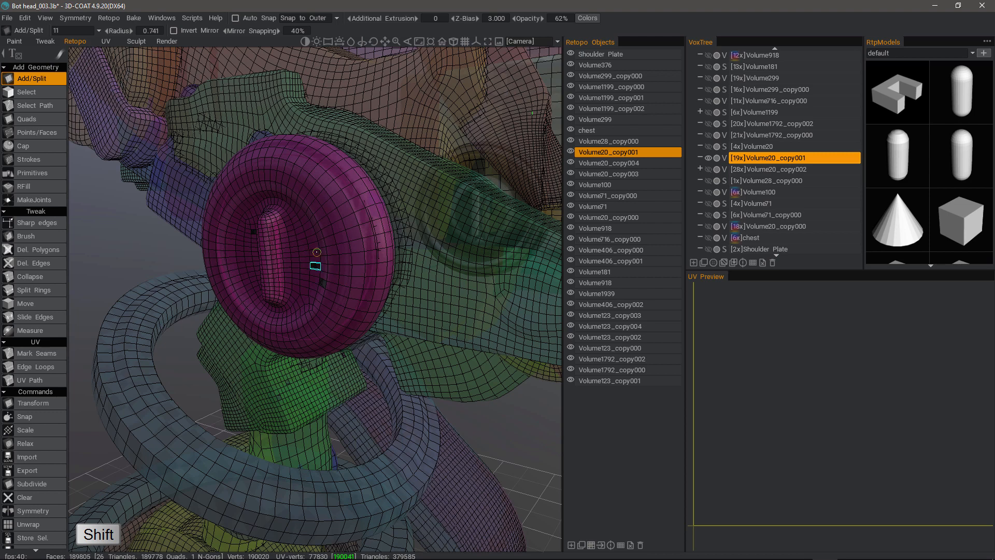
mouse_move(316, 266)
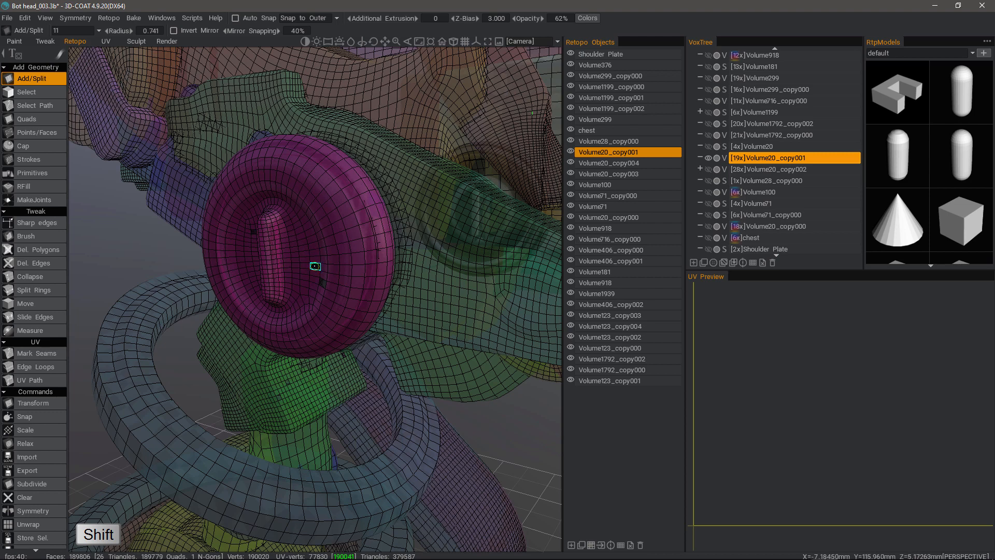
mouse_move(323, 282)
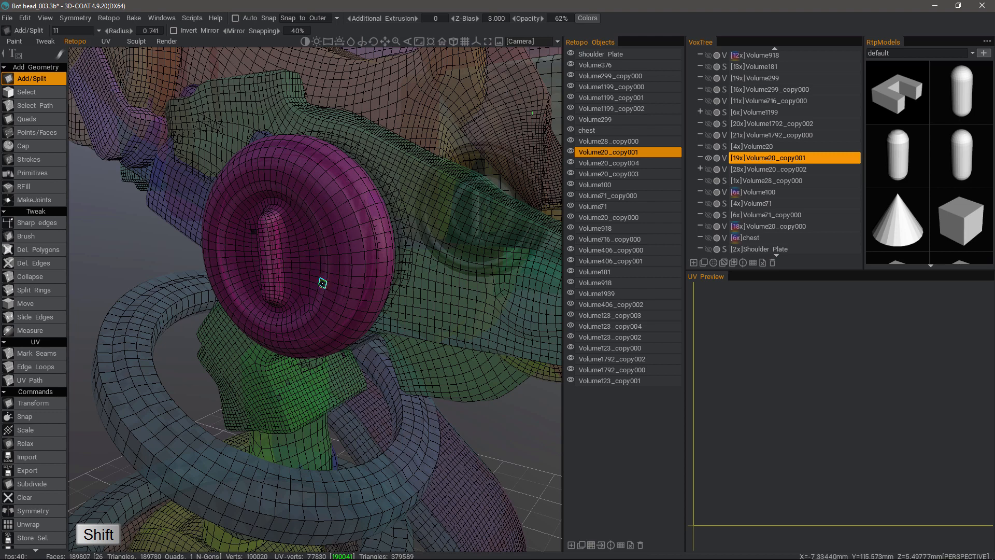
mouse_move(253, 232)
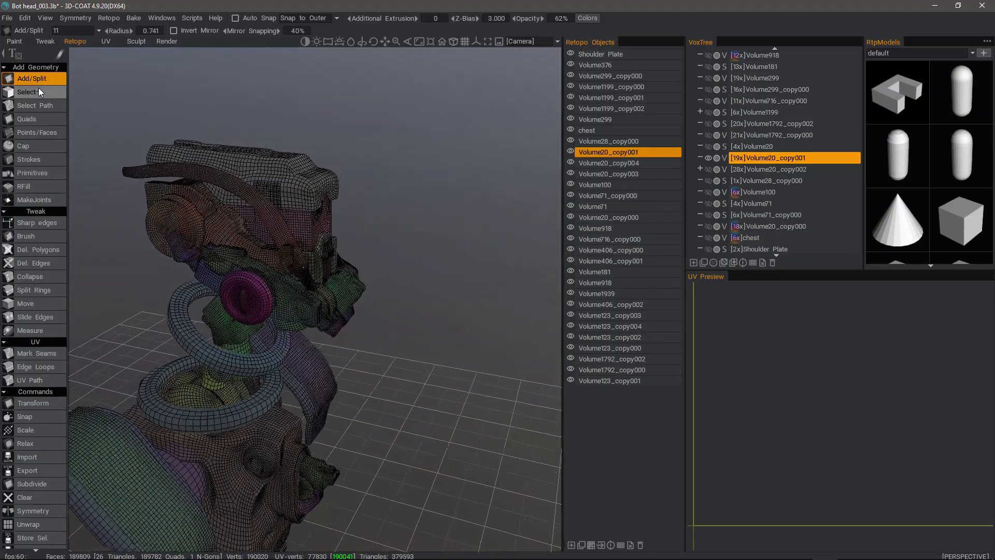
Choose the Select tool and scroll through its Selected commands panel.
left_click(28, 91)
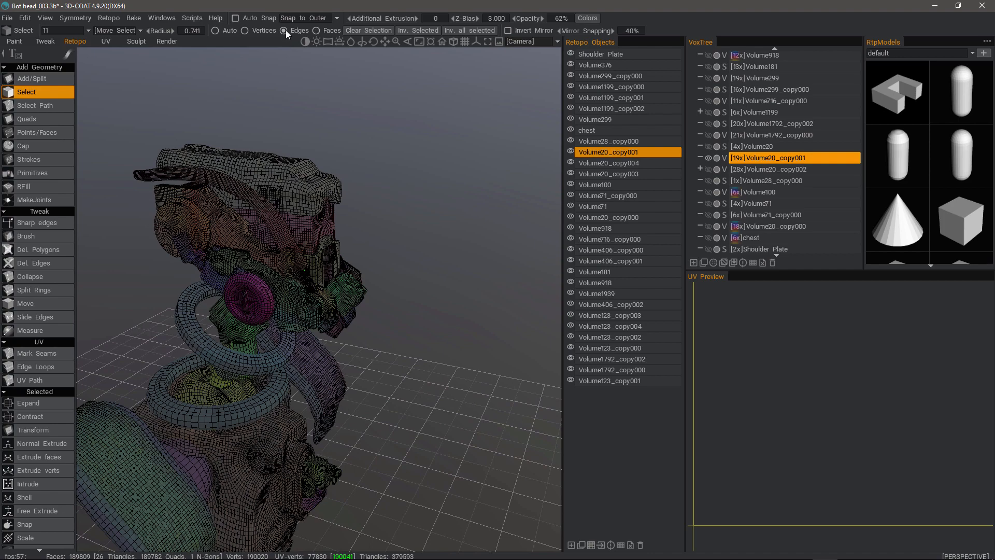
scroll("down", 3)
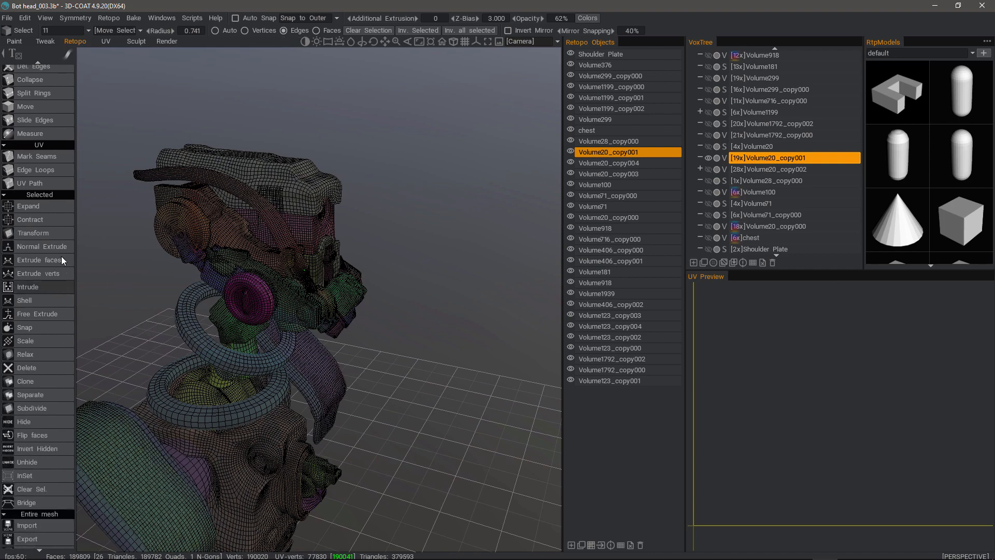
scroll("down", 3)
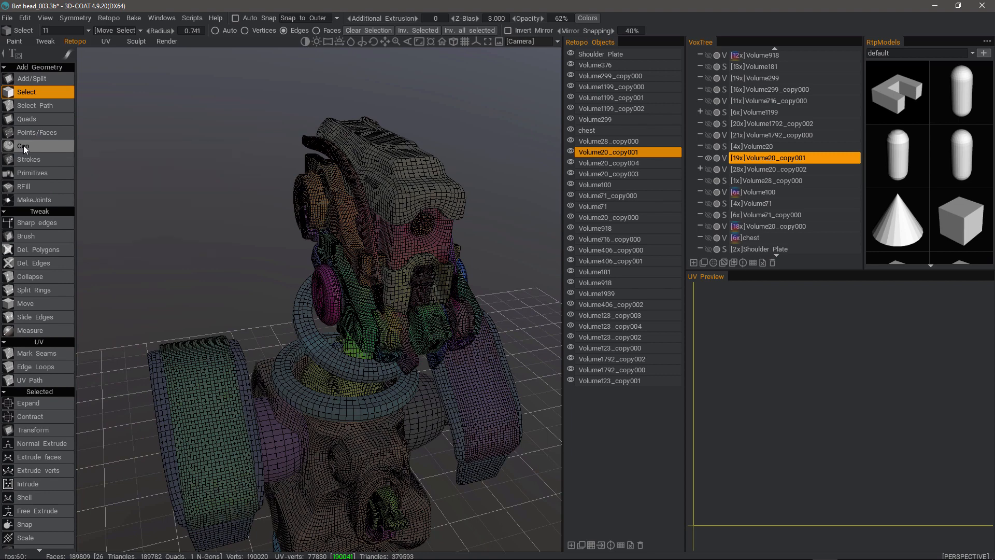
mouse_move(23, 146)
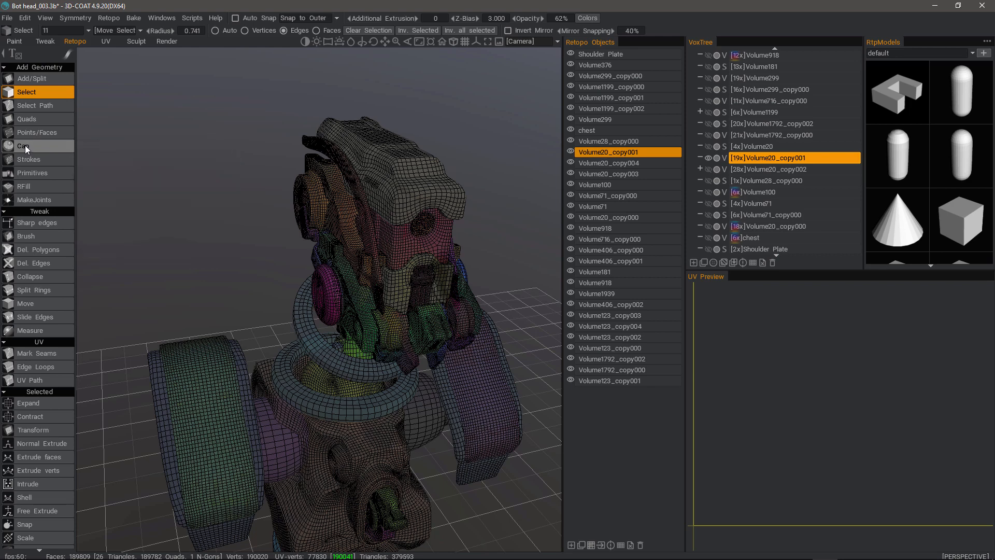
mouse_move(26, 146)
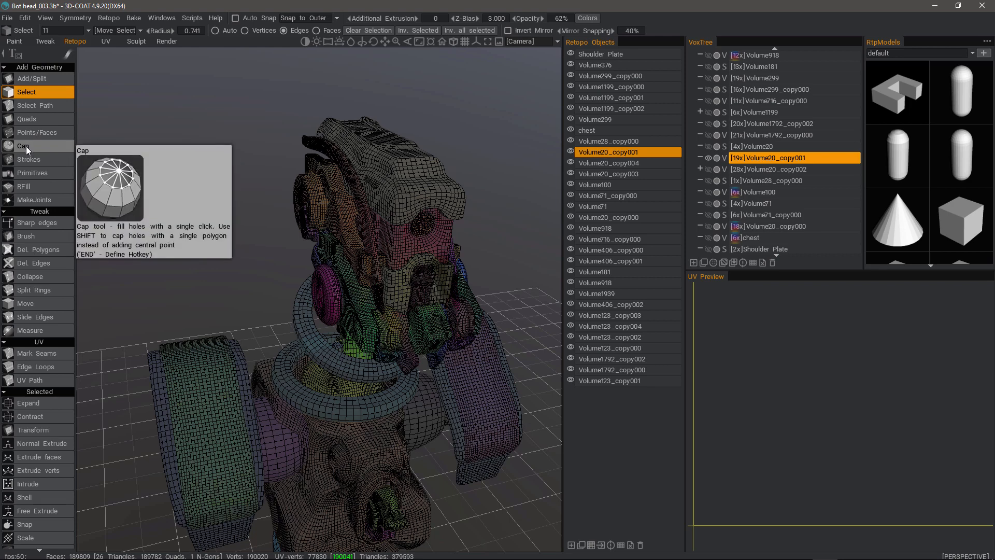
mouse_move(28, 185)
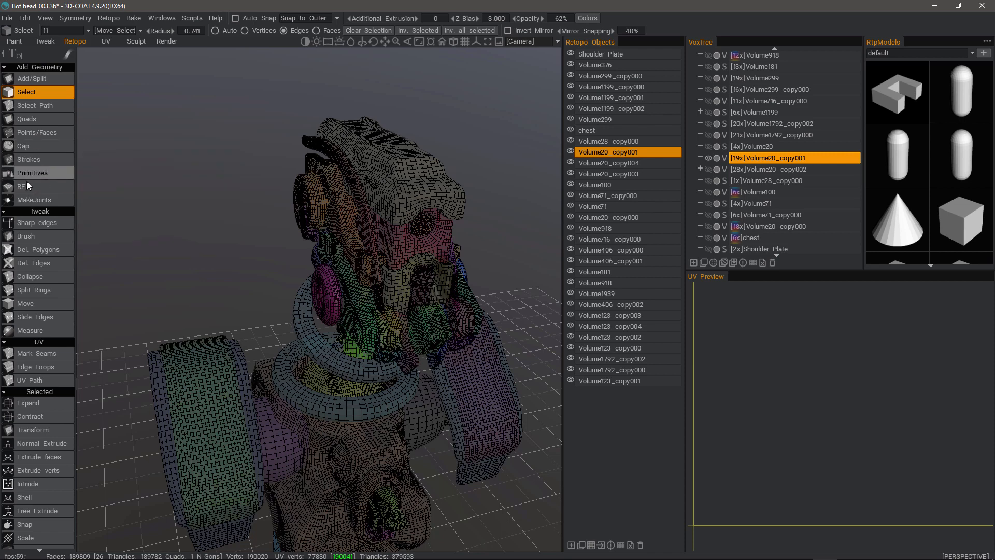